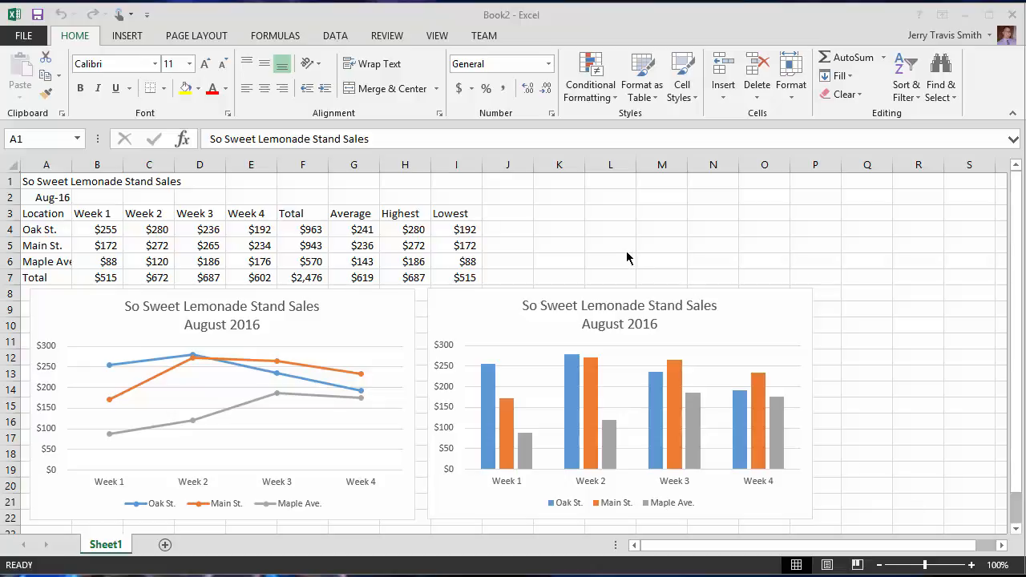
pyautogui.moveTo(512, 96)
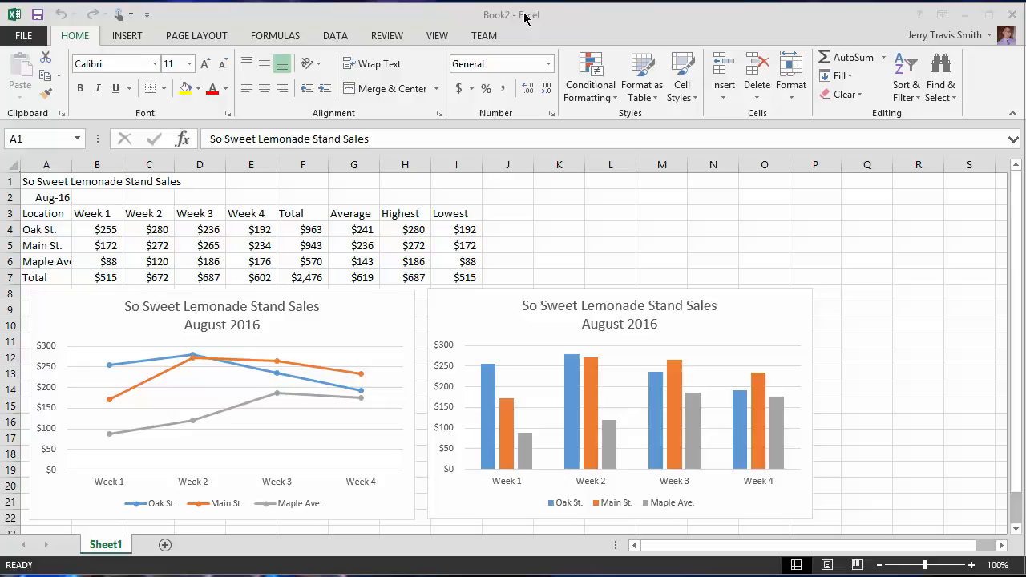
pyautogui.moveTo(356, 16)
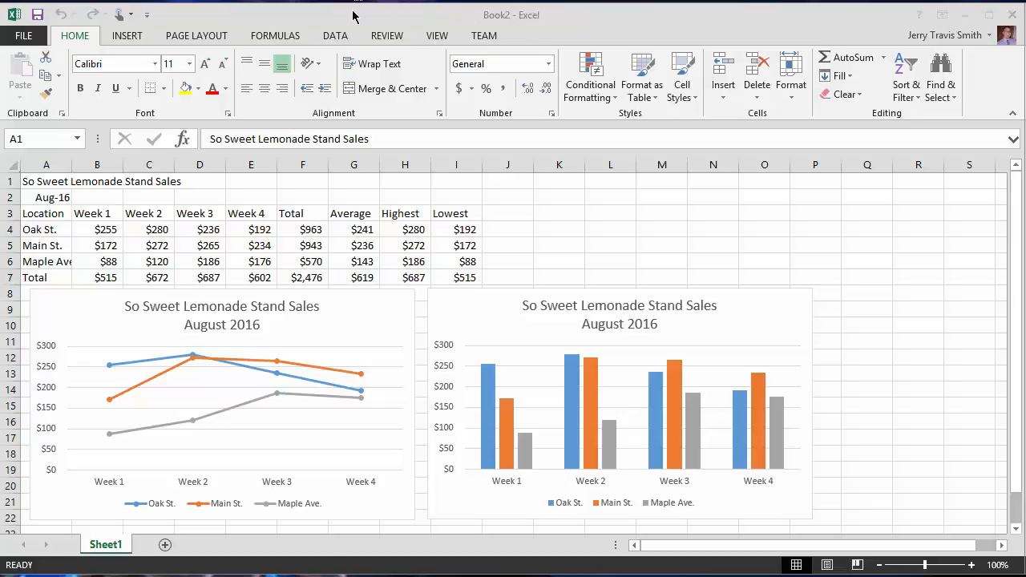
# Open the File backstage Info page for the unsaved lemonade sales workbook
pyautogui.click(46, 181)
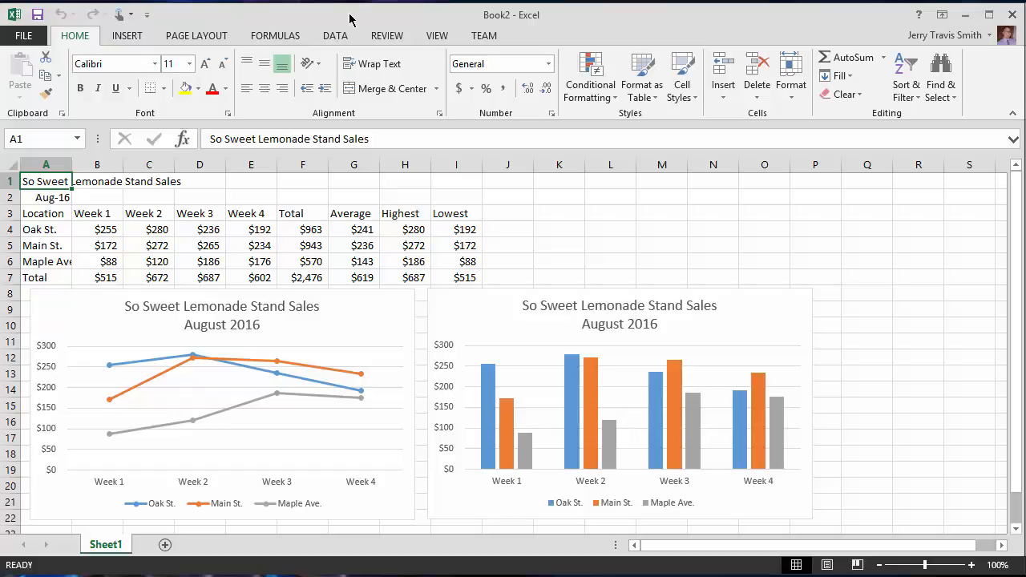
pyautogui.moveTo(128, 35)
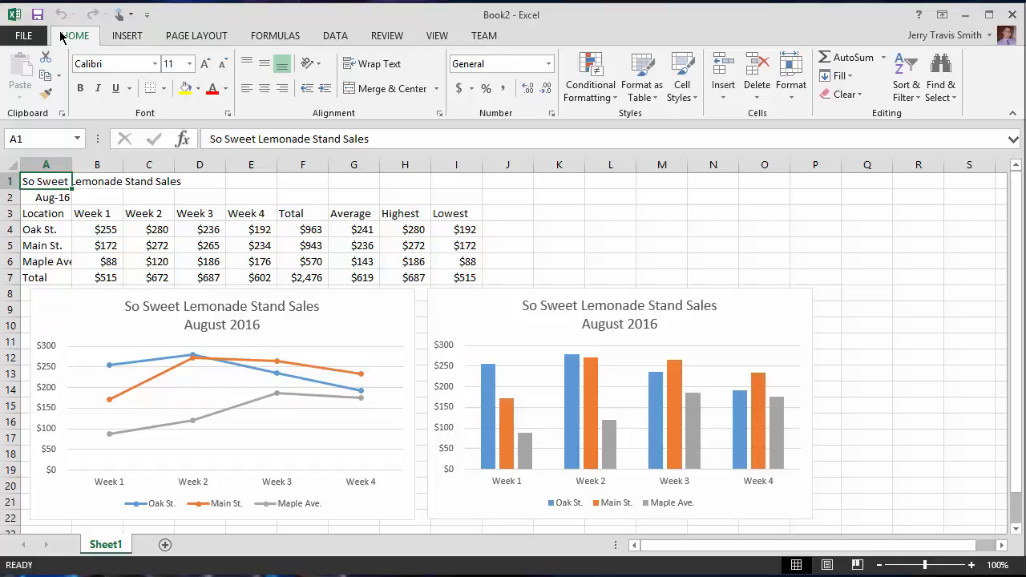
pyautogui.moveTo(84, 20)
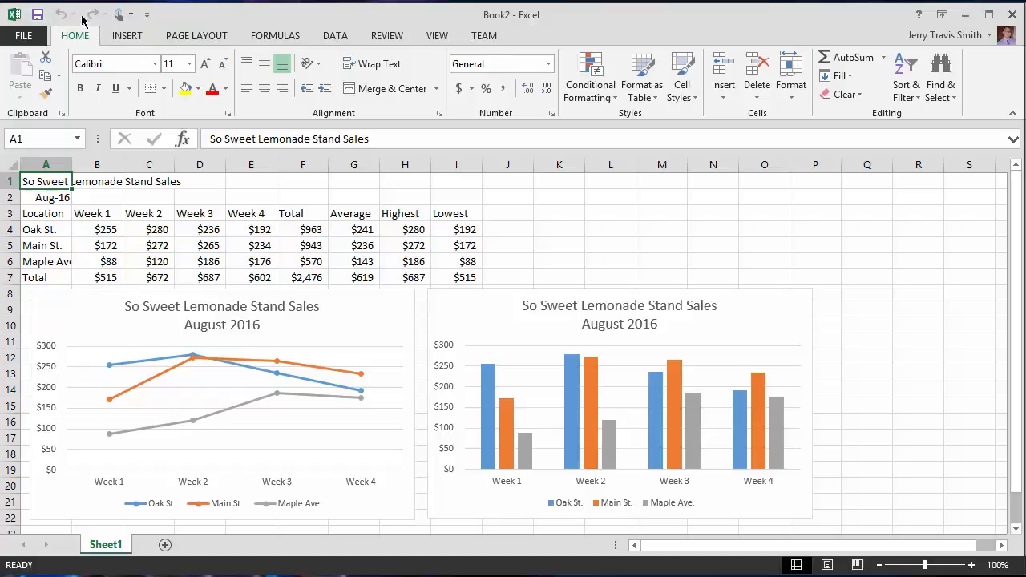
pyautogui.moveTo(341, 296)
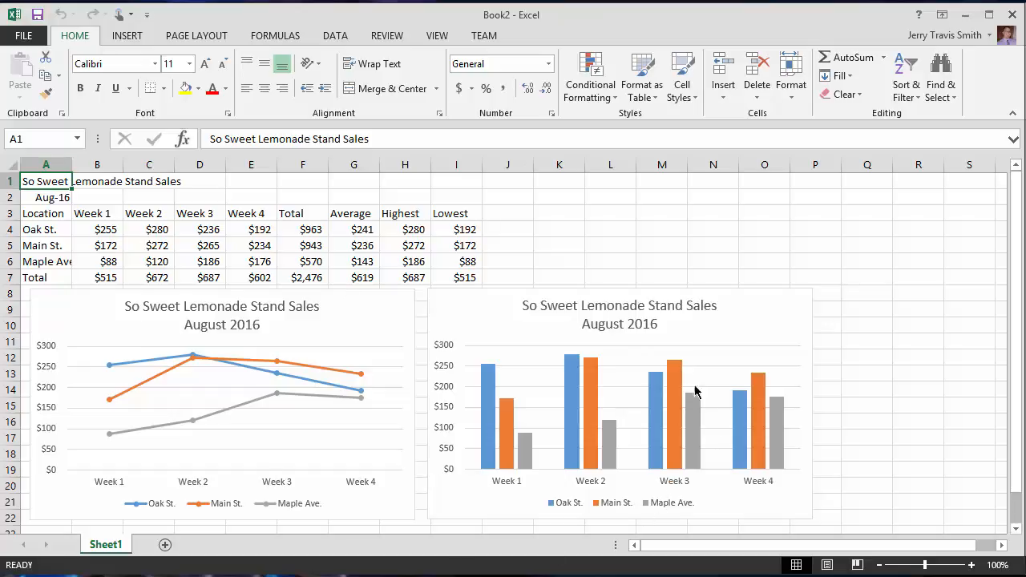
pyautogui.moveTo(385, 28)
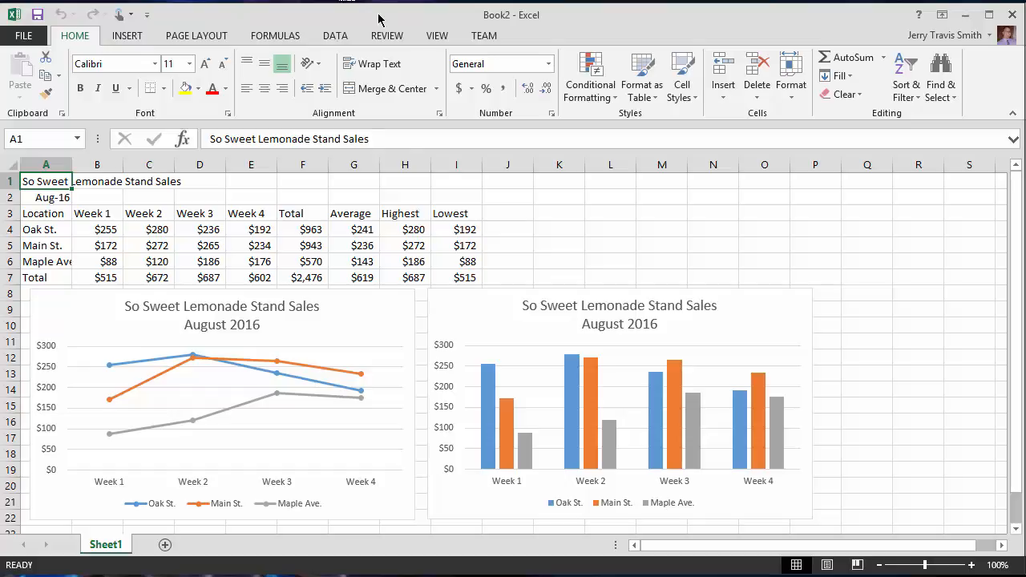
pyautogui.moveTo(387, 36)
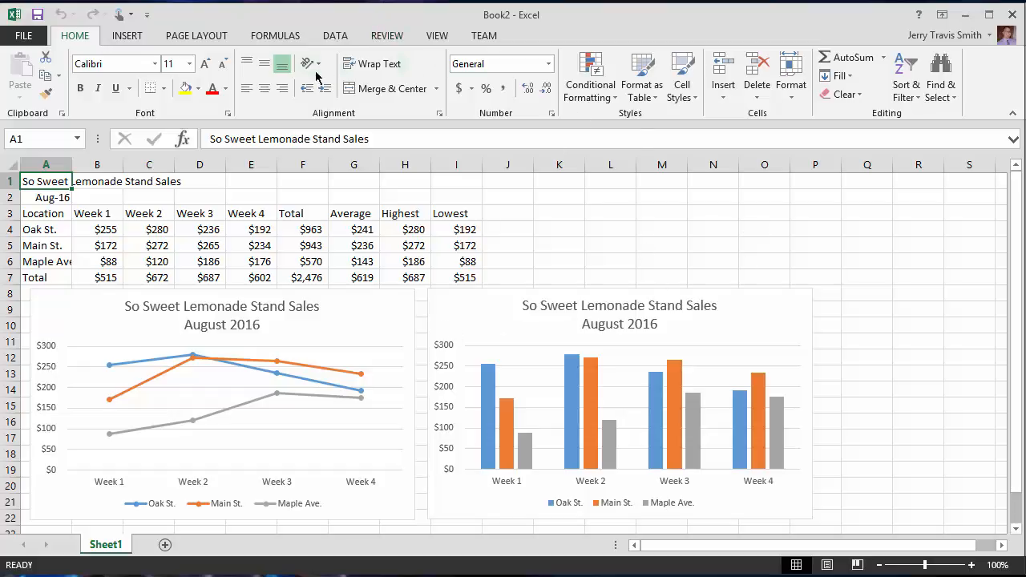
pyautogui.moveTo(585, 28)
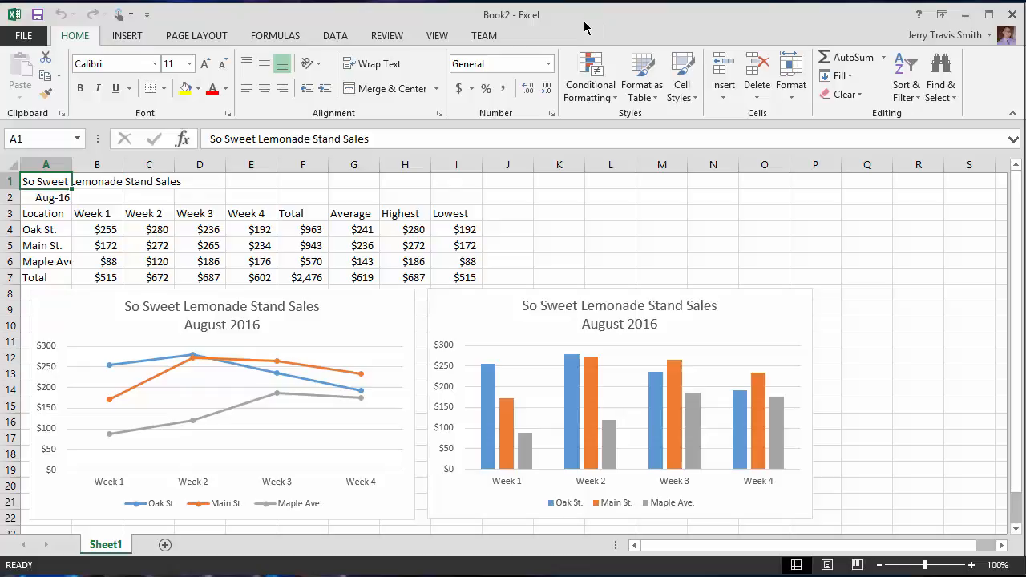
pyautogui.moveTo(350, 26)
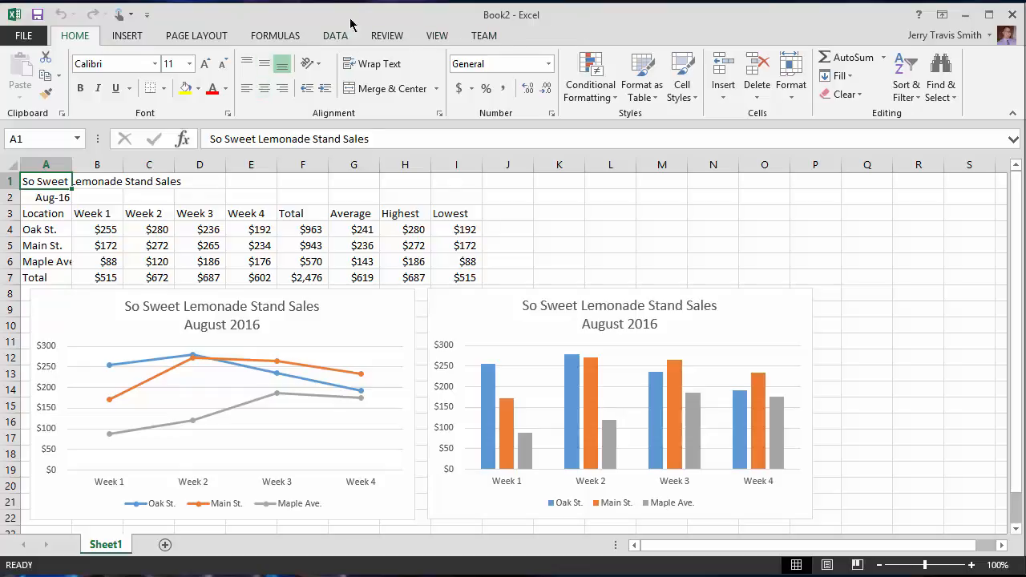
pyautogui.moveTo(484, 36)
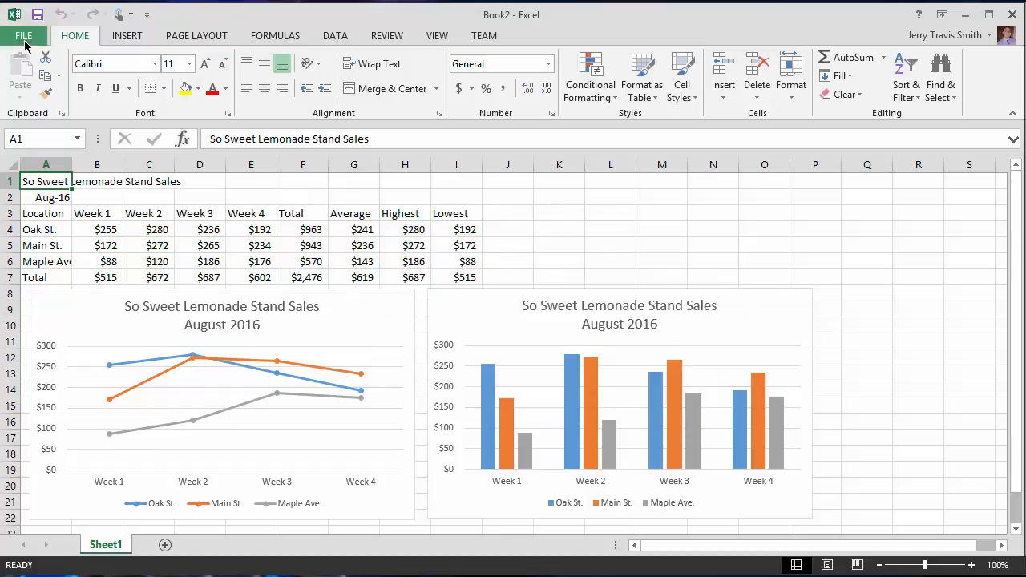
pyautogui.click(23, 35)
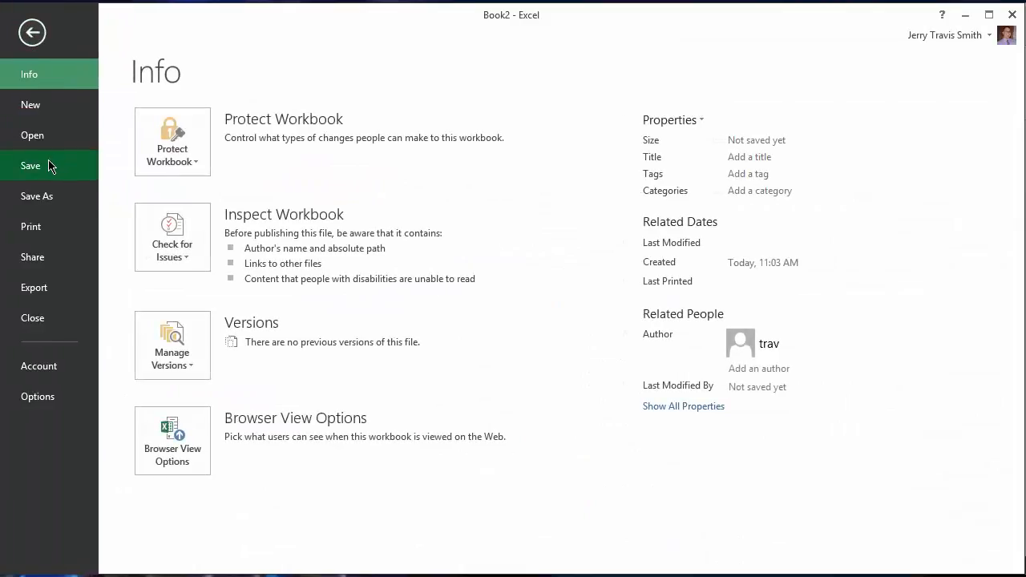
# Choose Save As with Computer as the save location
pyautogui.click(37, 196)
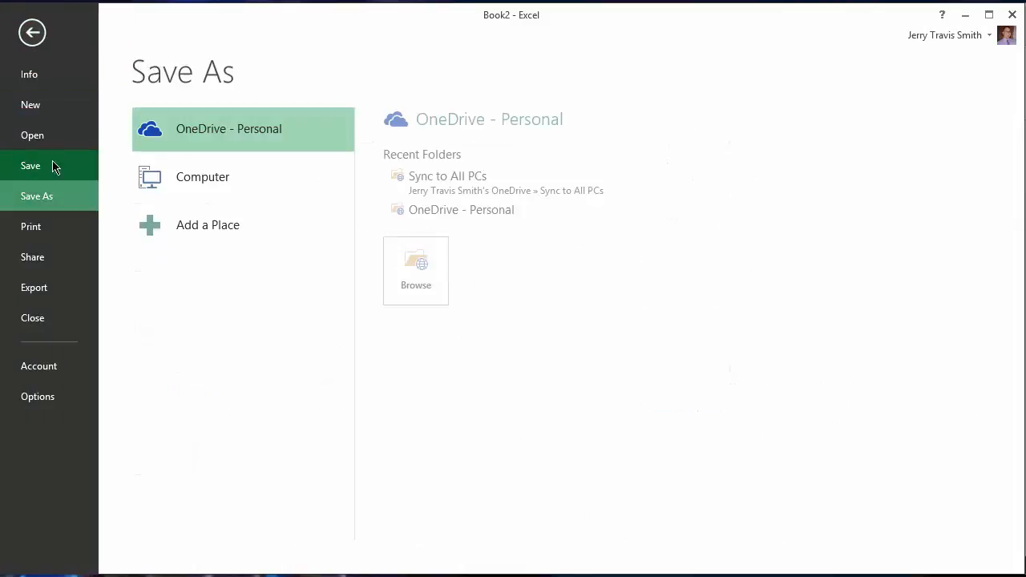
pyautogui.click(202, 176)
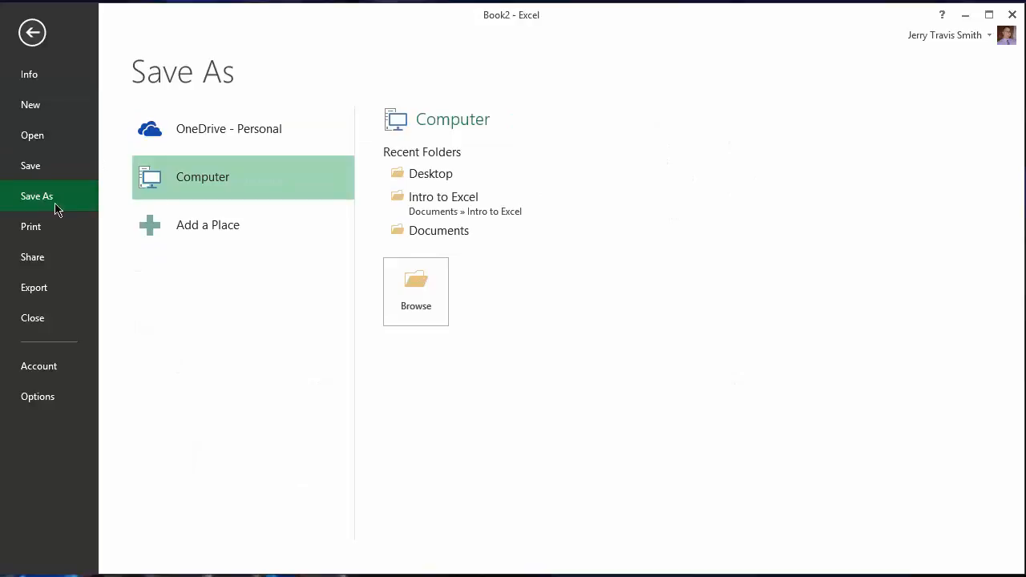
pyautogui.moveTo(173, 190)
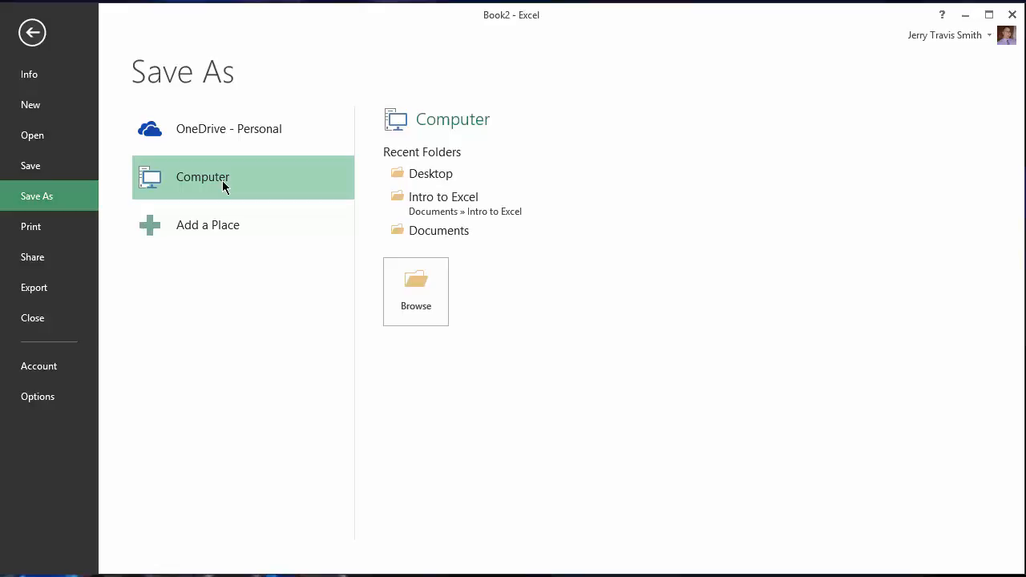
pyautogui.moveTo(438, 230)
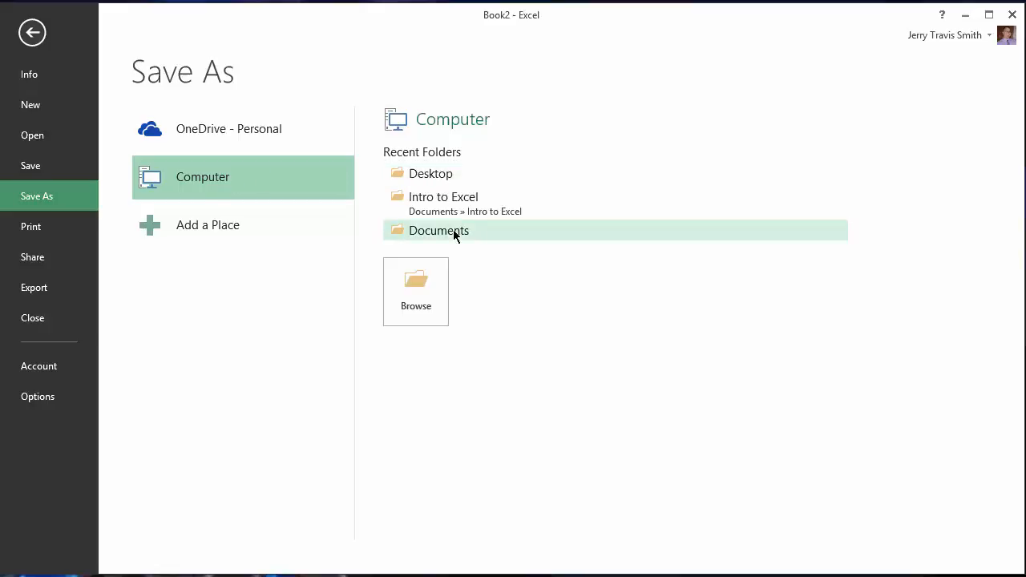
pyautogui.moveTo(223, 188)
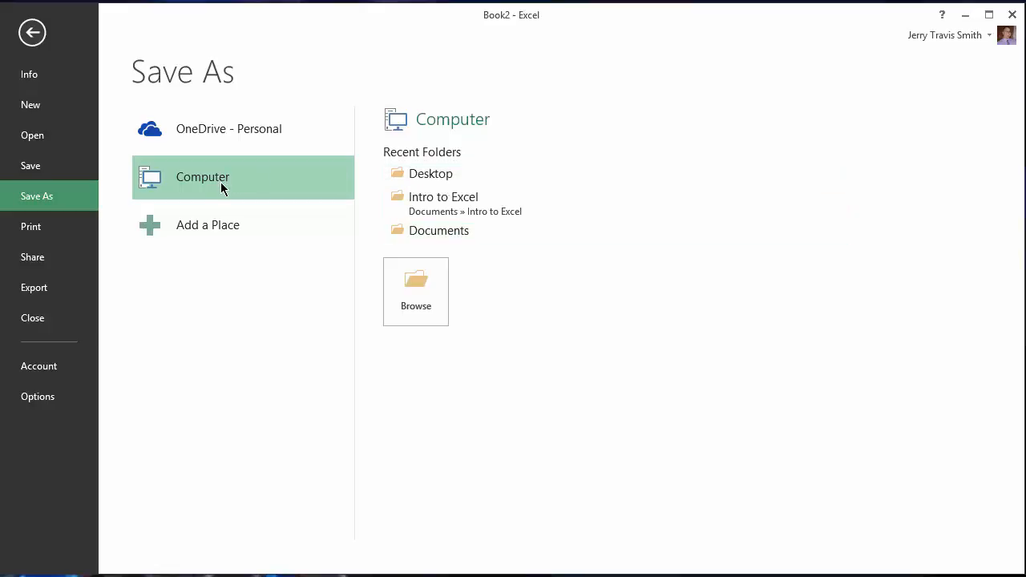
pyautogui.moveTo(417, 166)
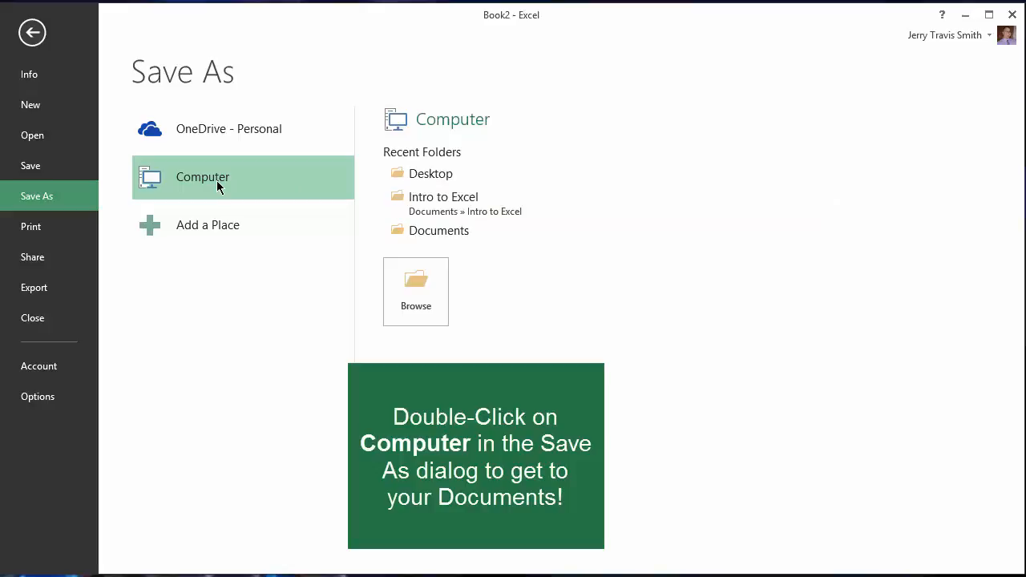
# Open the Save As dialog and browse into the Documents > Intro to Excel folder
pyautogui.doubleClick(201, 177)
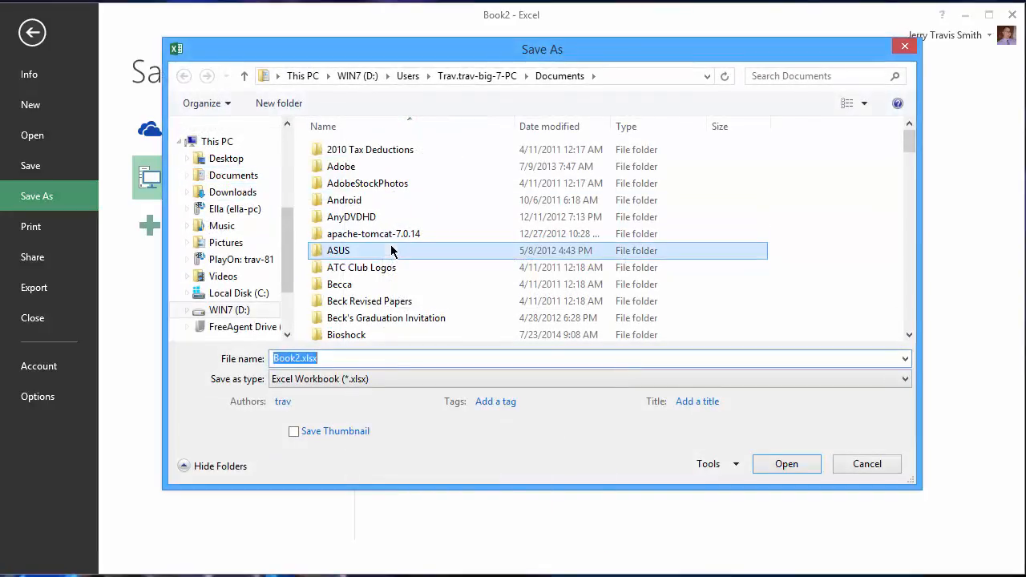
pyautogui.scroll(-3)
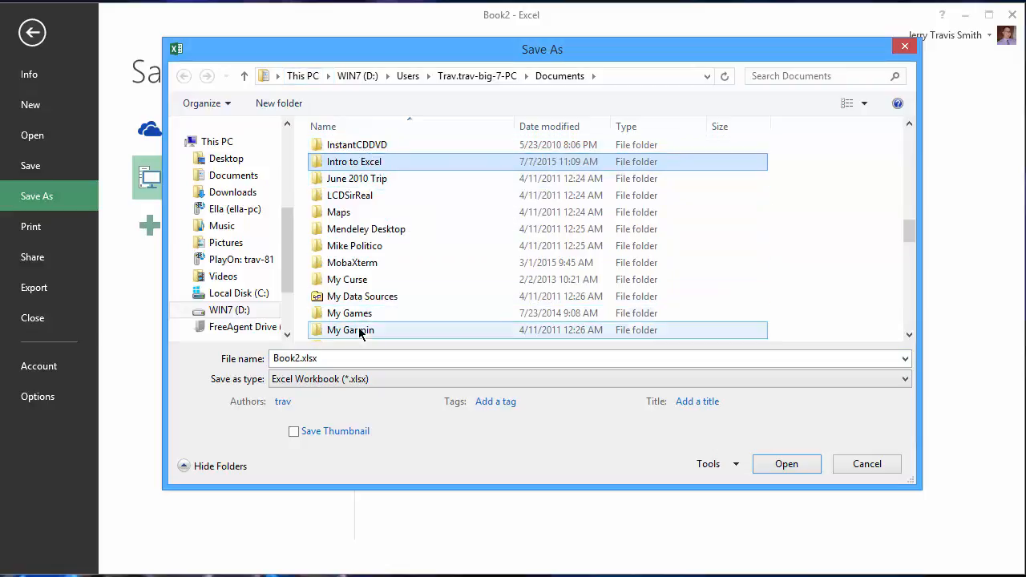
pyautogui.doubleClick(353, 161)
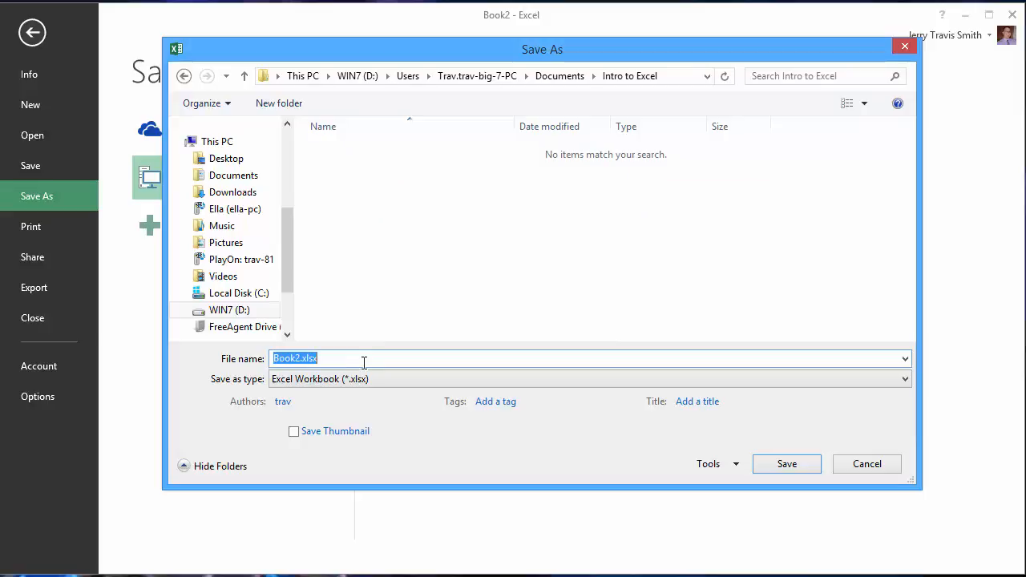
# Save the workbook as 'So Sweet Lemonade Stand Sales - August 2016'
pyautogui.write('So Sweet Lemona')
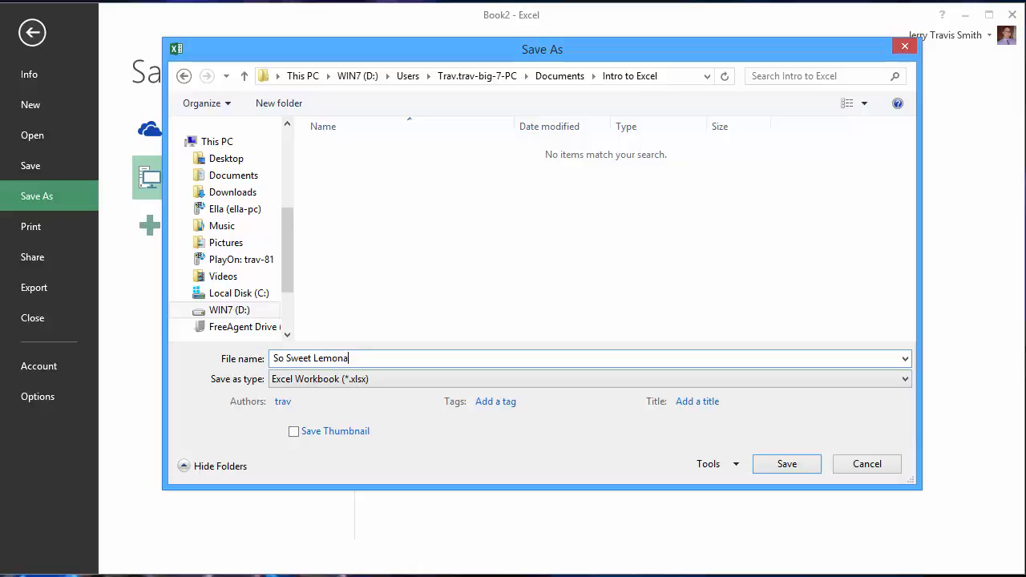
pyautogui.write('de Stand Sales - Augu')
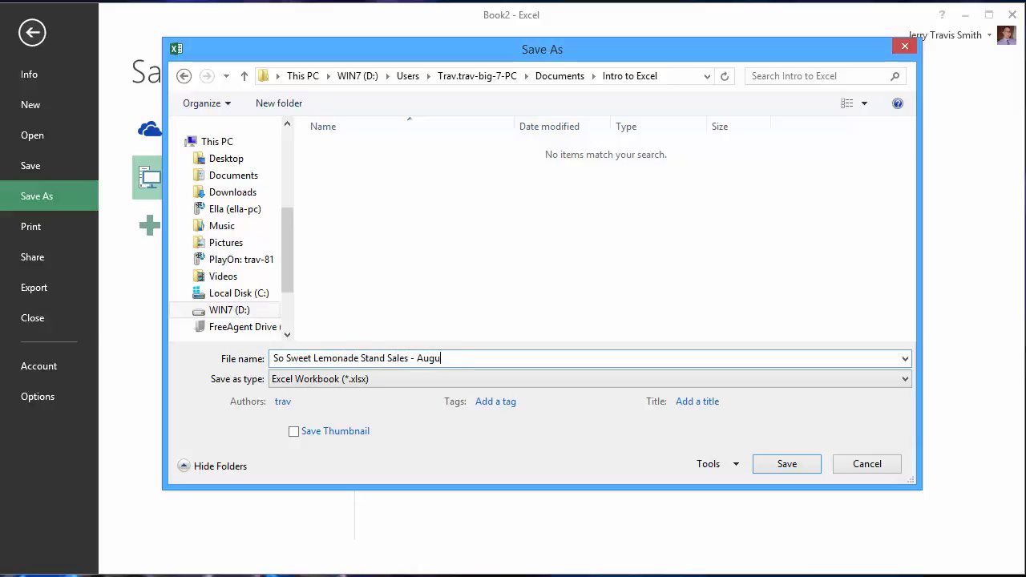
pyautogui.write('st 2016')
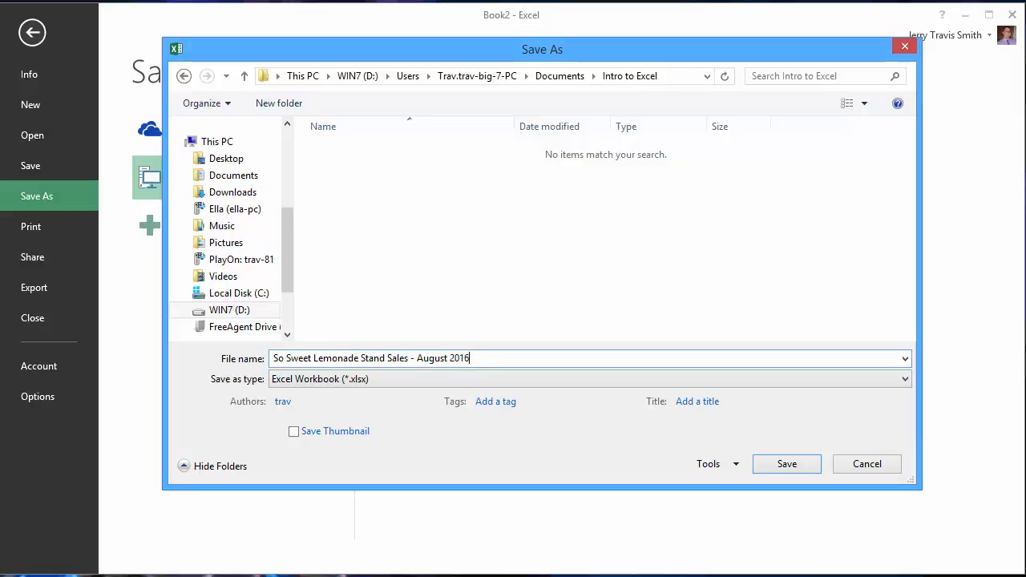
pyautogui.click(629, 76)
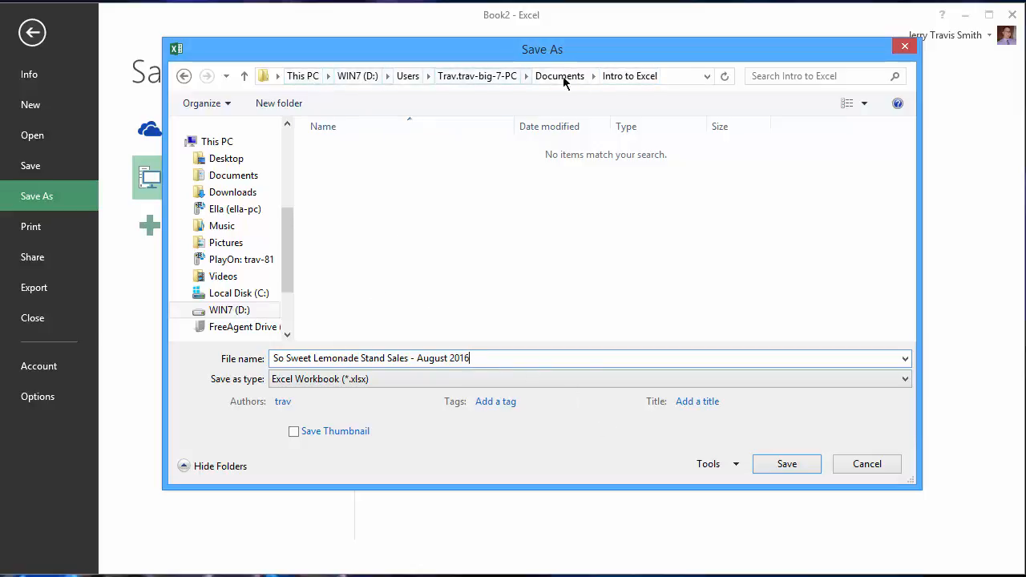
pyautogui.click(786, 463)
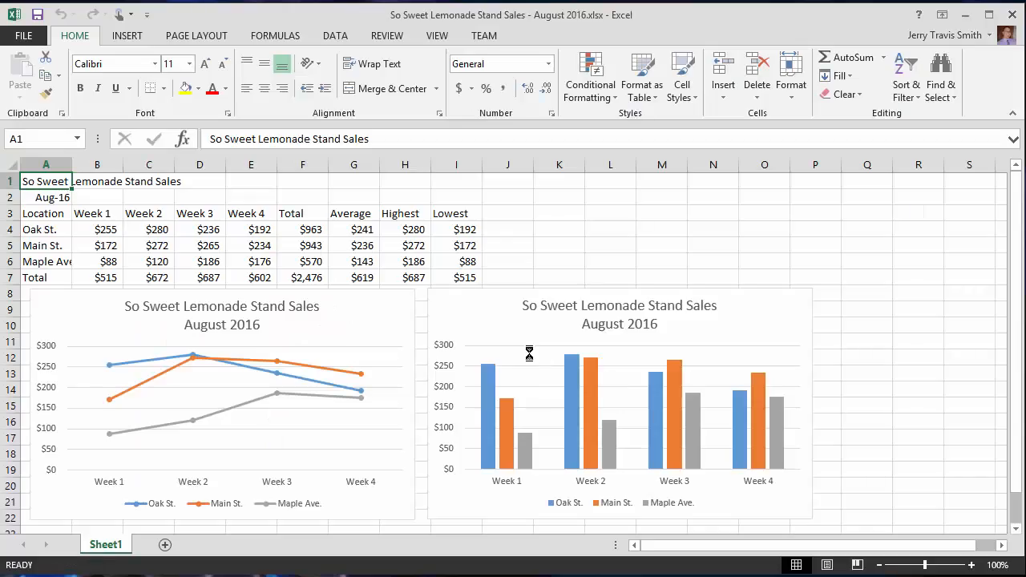
pyautogui.moveTo(528, 355)
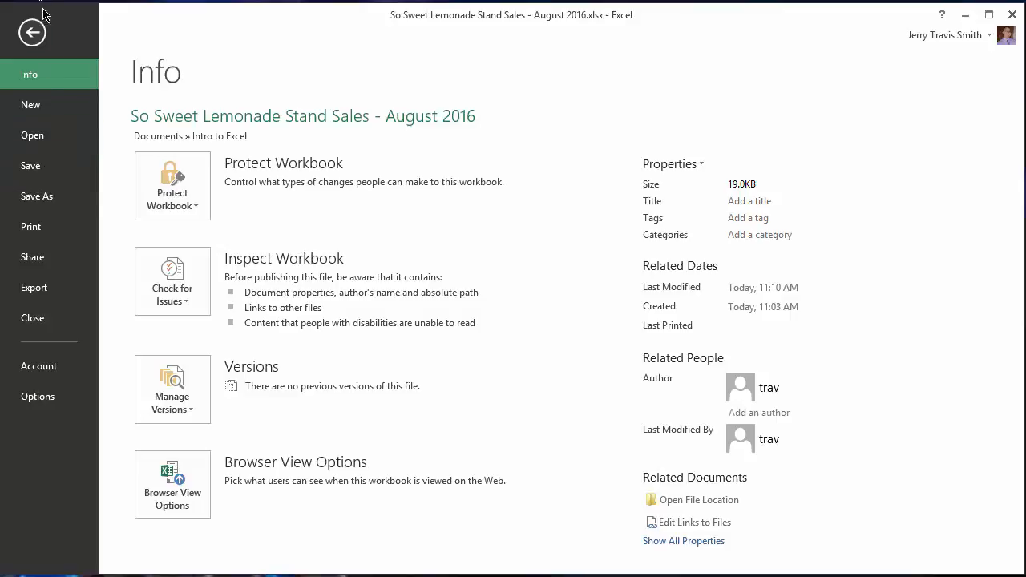
pyautogui.click(32, 32)
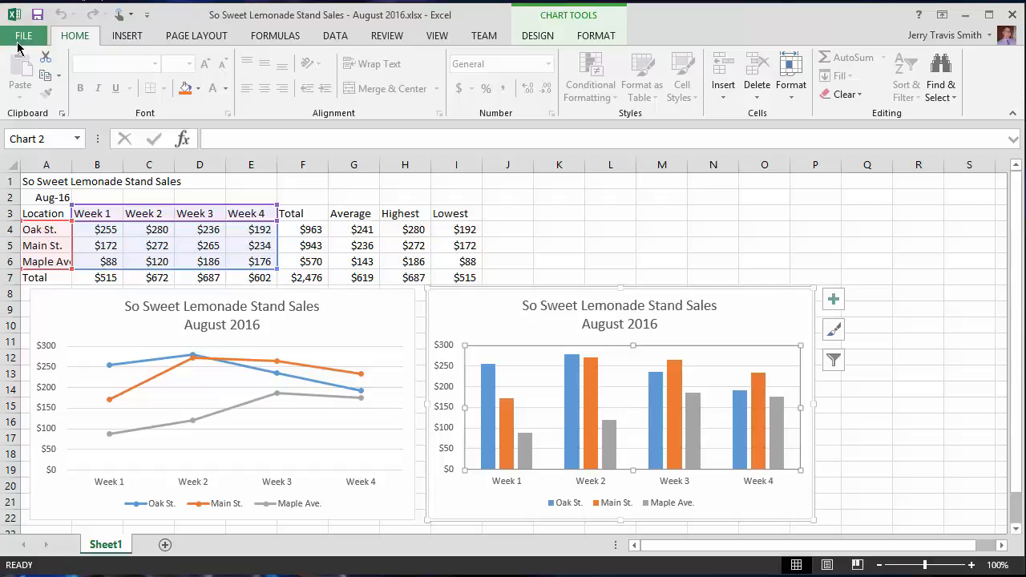
pyautogui.click(24, 35)
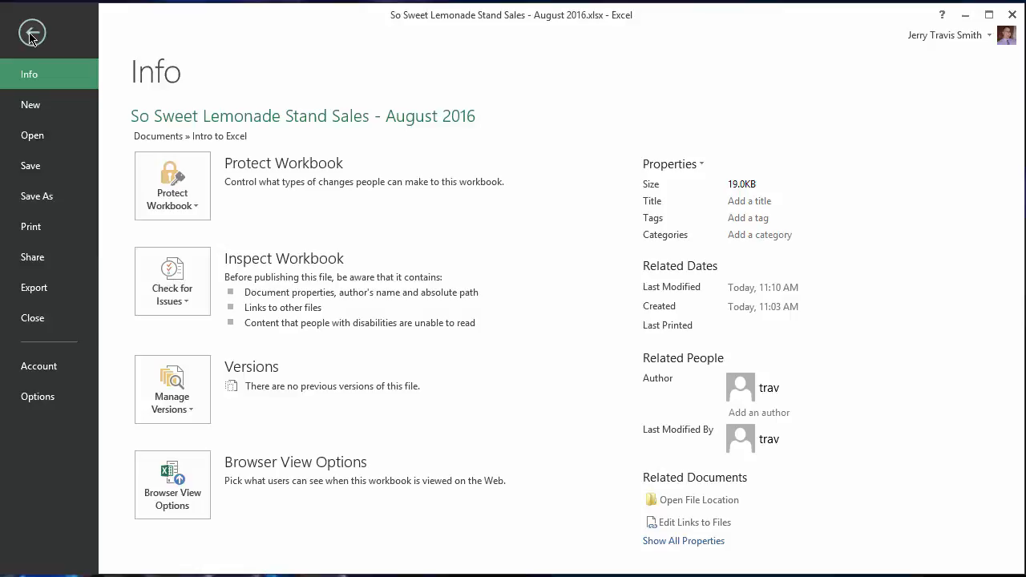
pyautogui.click(32, 32)
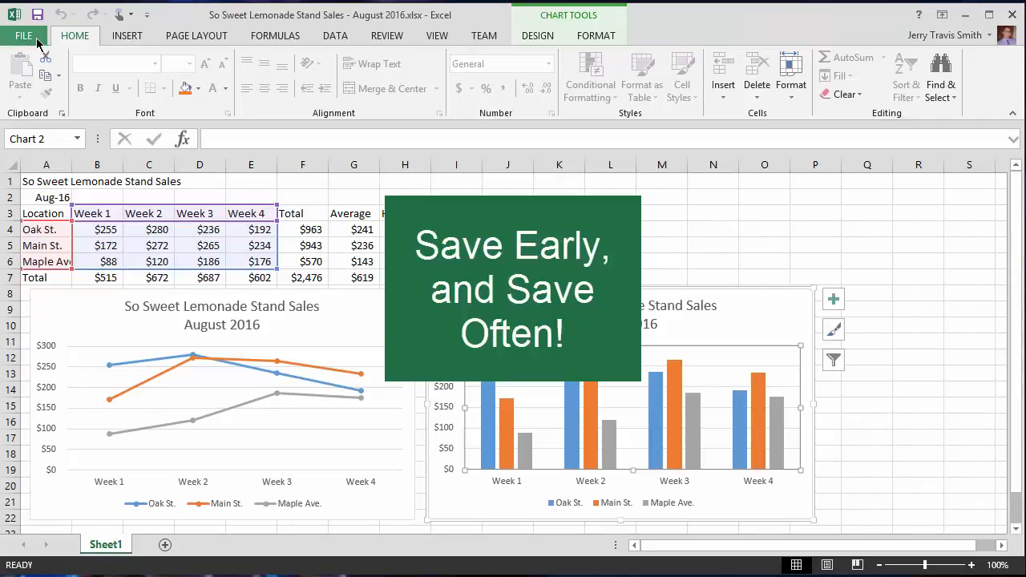